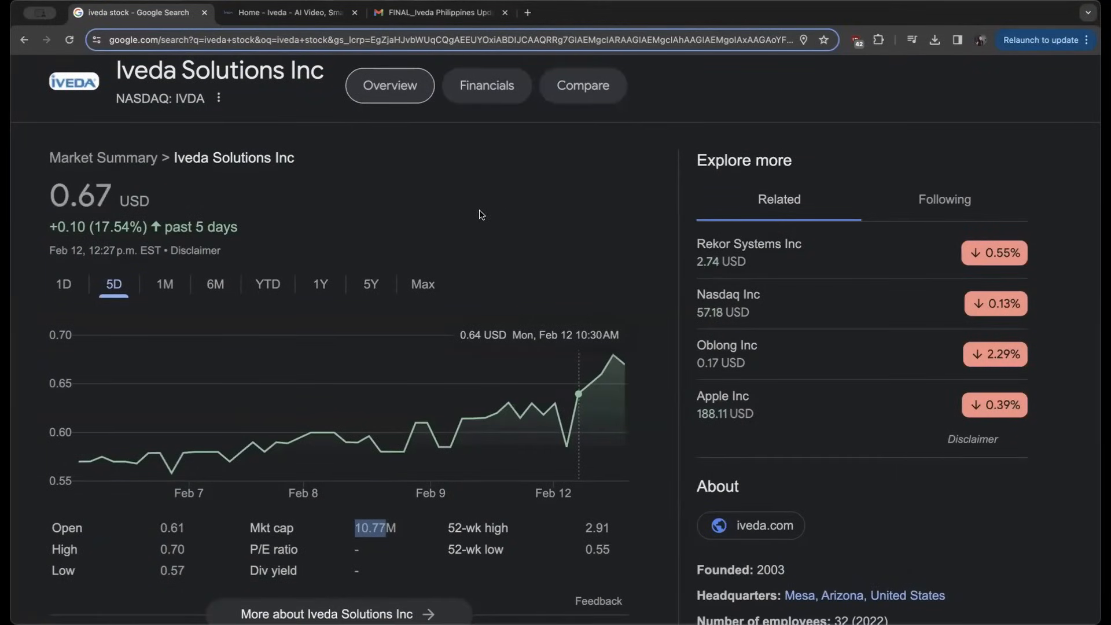
mouse_move(180, 121)
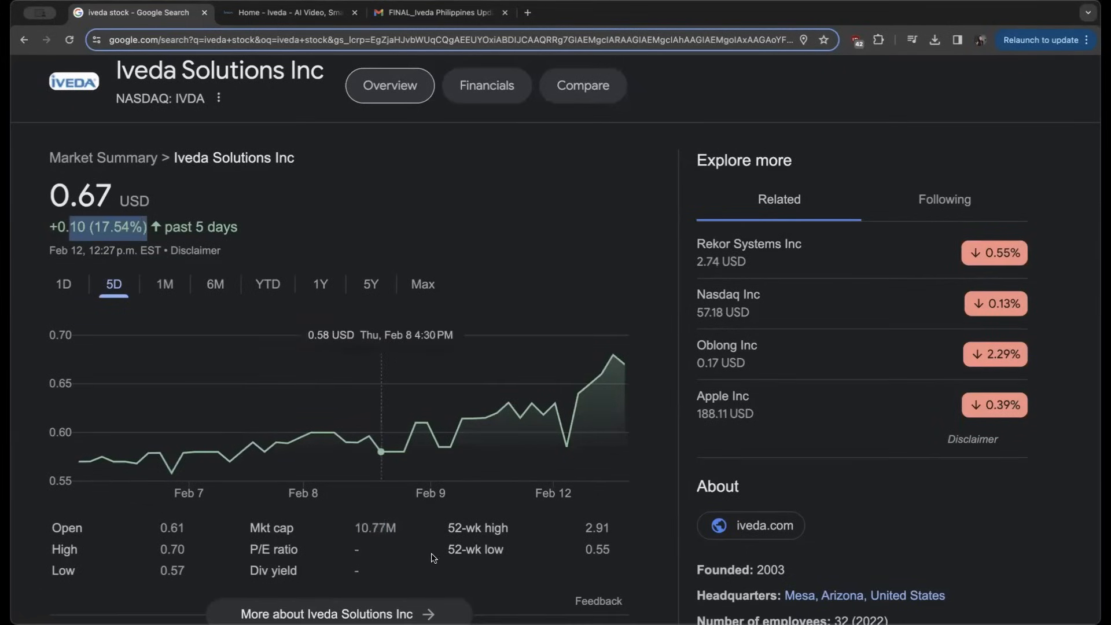
Step: Highlight a stock-summary figure, scroll iveda.com to its Applications tiles, then open the Philippines press release
double_click(375, 527)
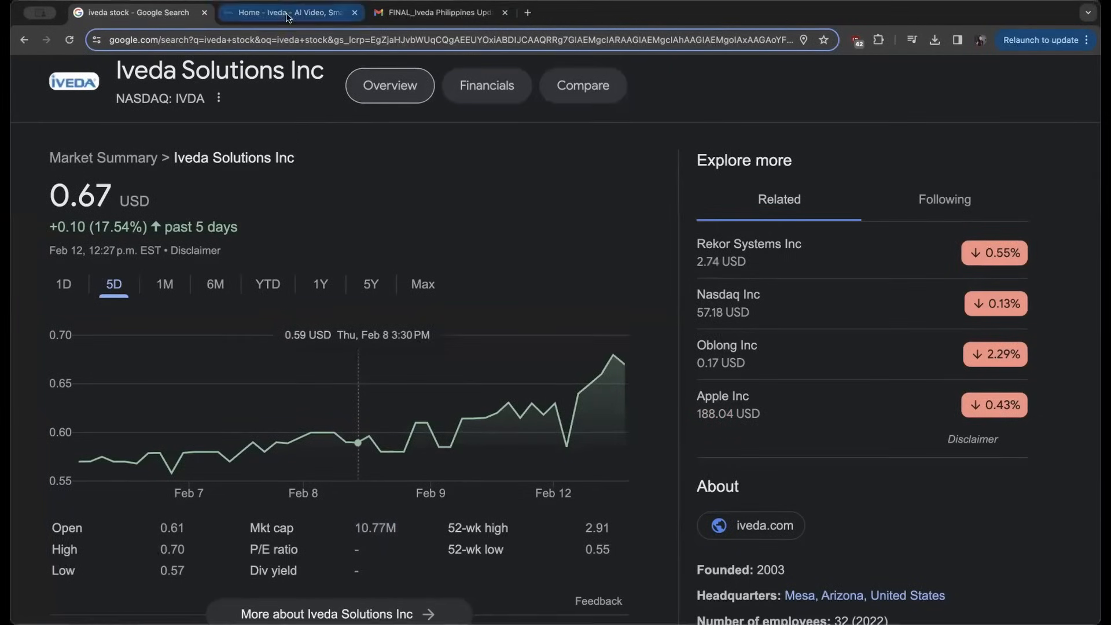
click(289, 12)
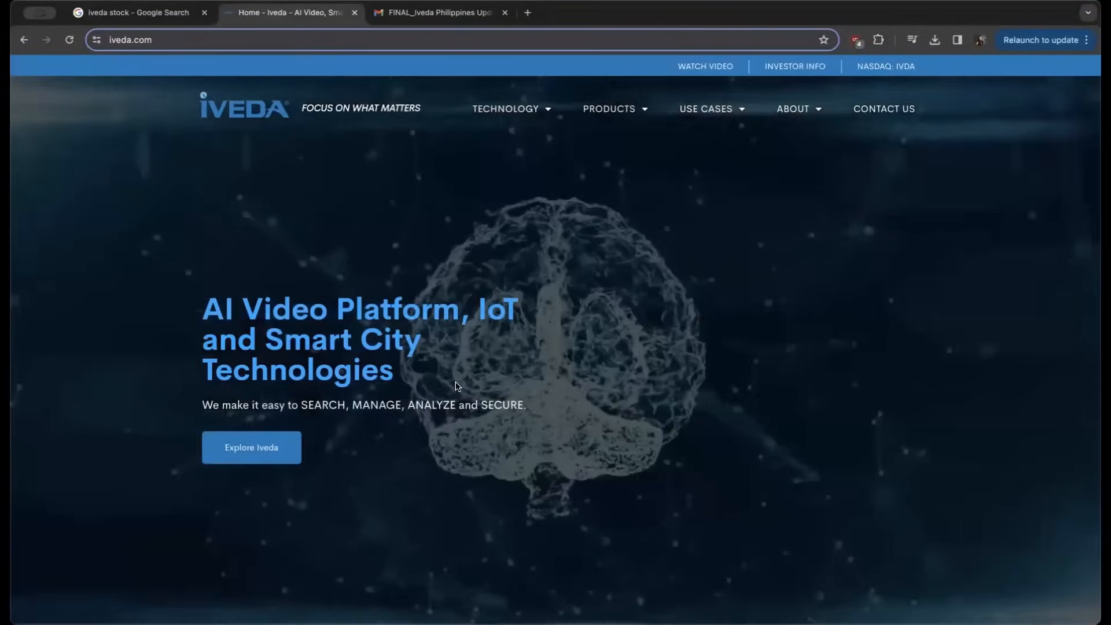
scroll(down, 3)
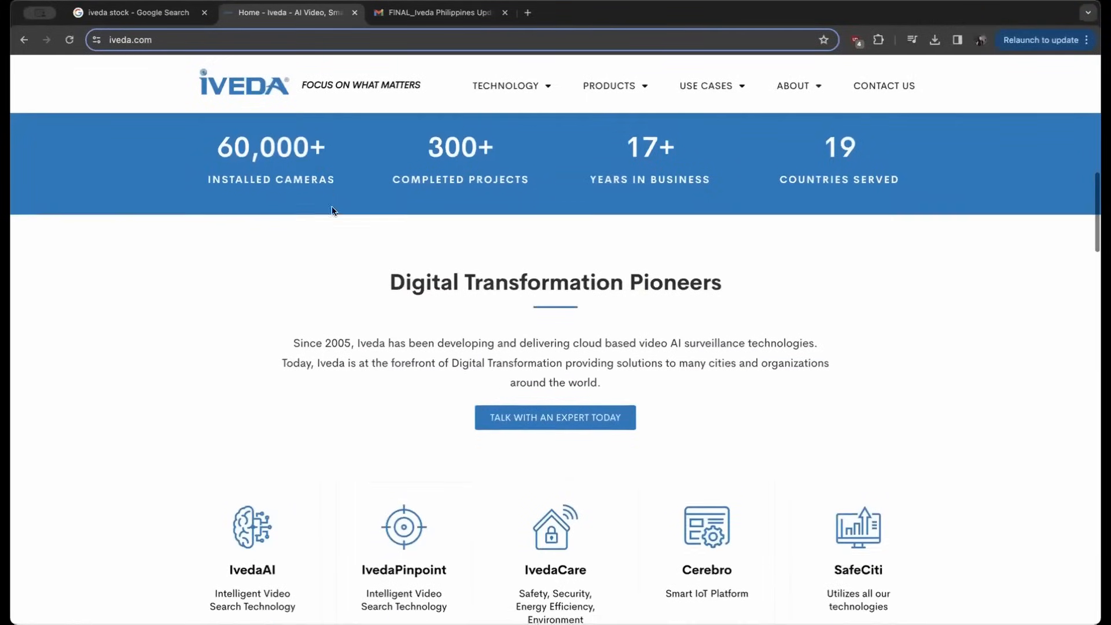
scroll(down, 3)
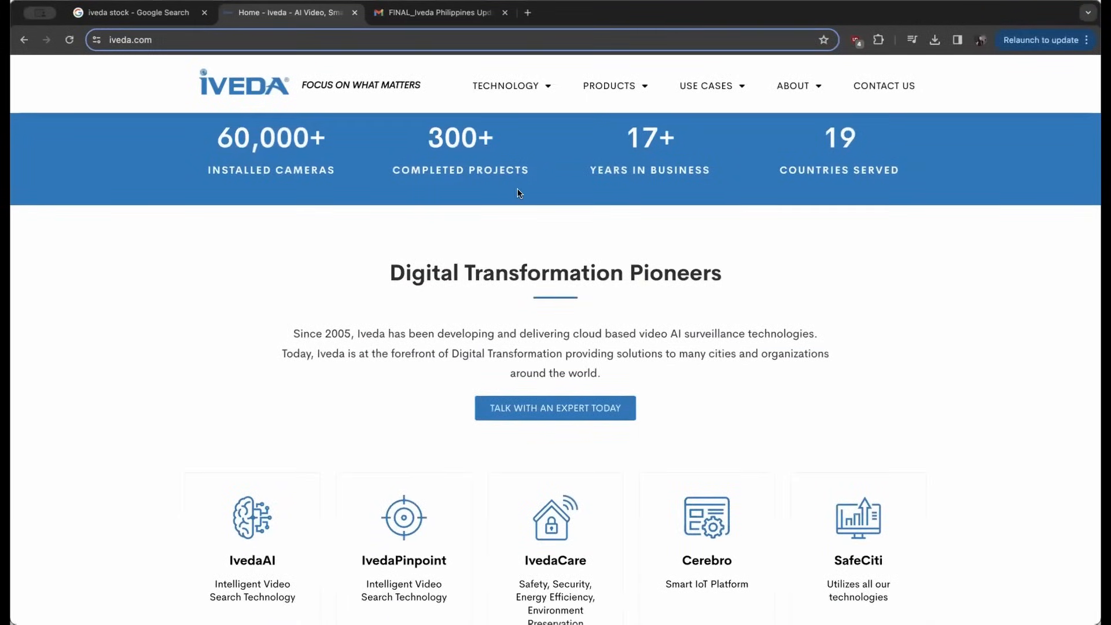
scroll(down, 3)
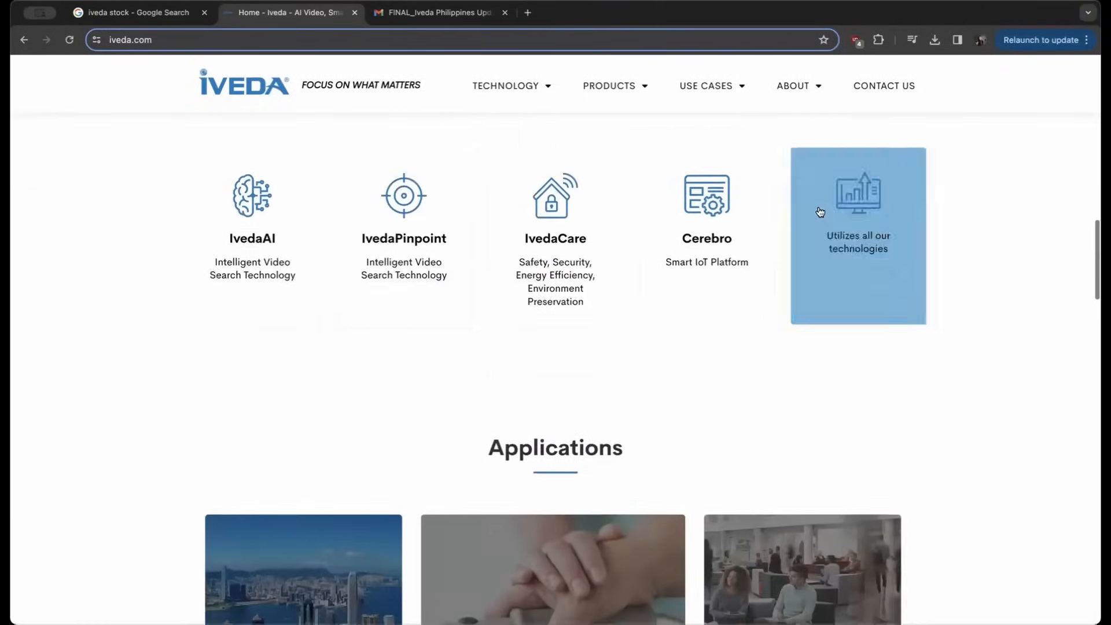
scroll(down, 3)
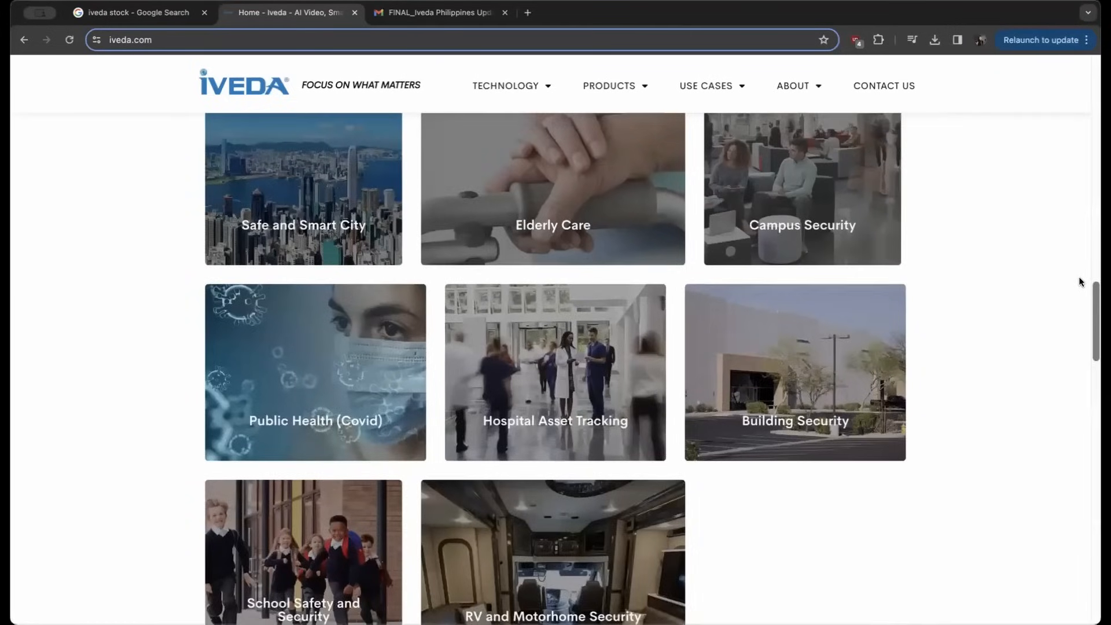
scroll(down, 3)
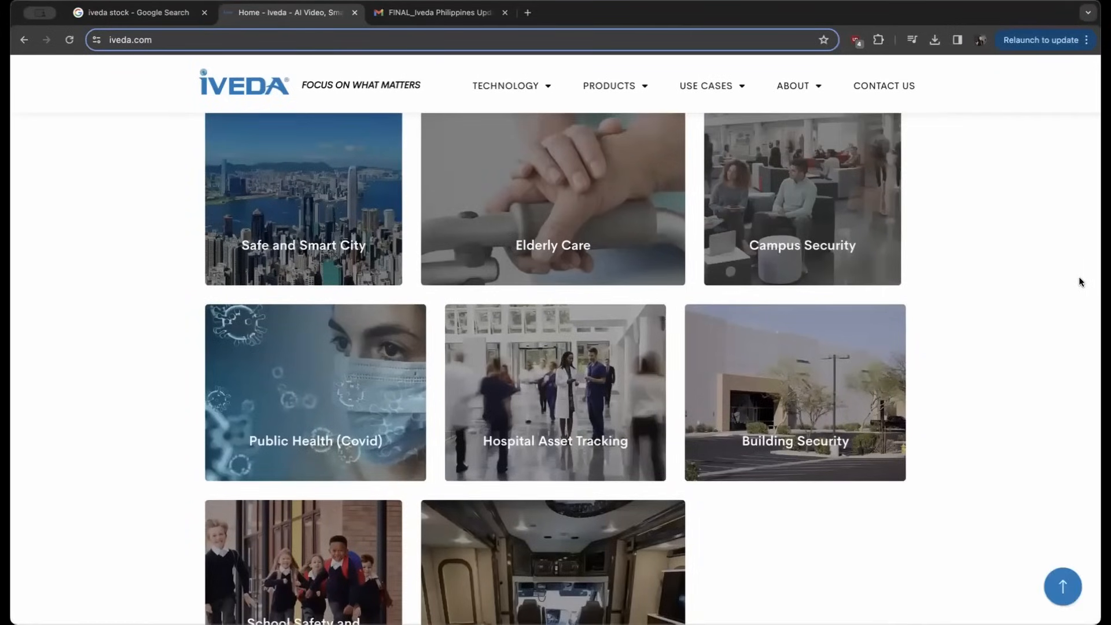
mouse_move(553, 199)
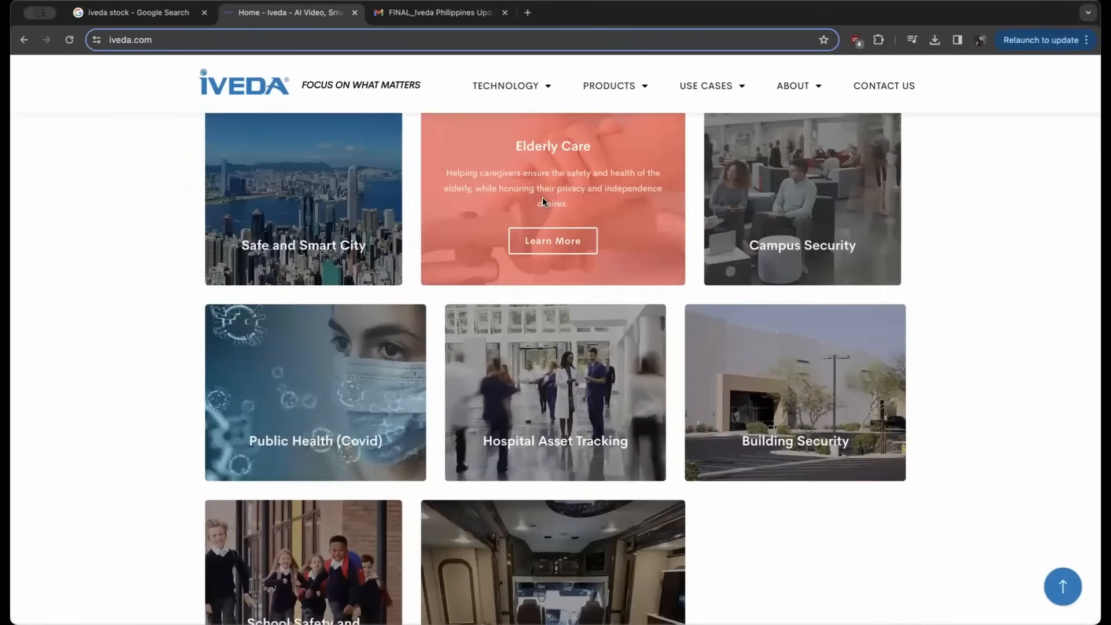
mouse_move(530, 212)
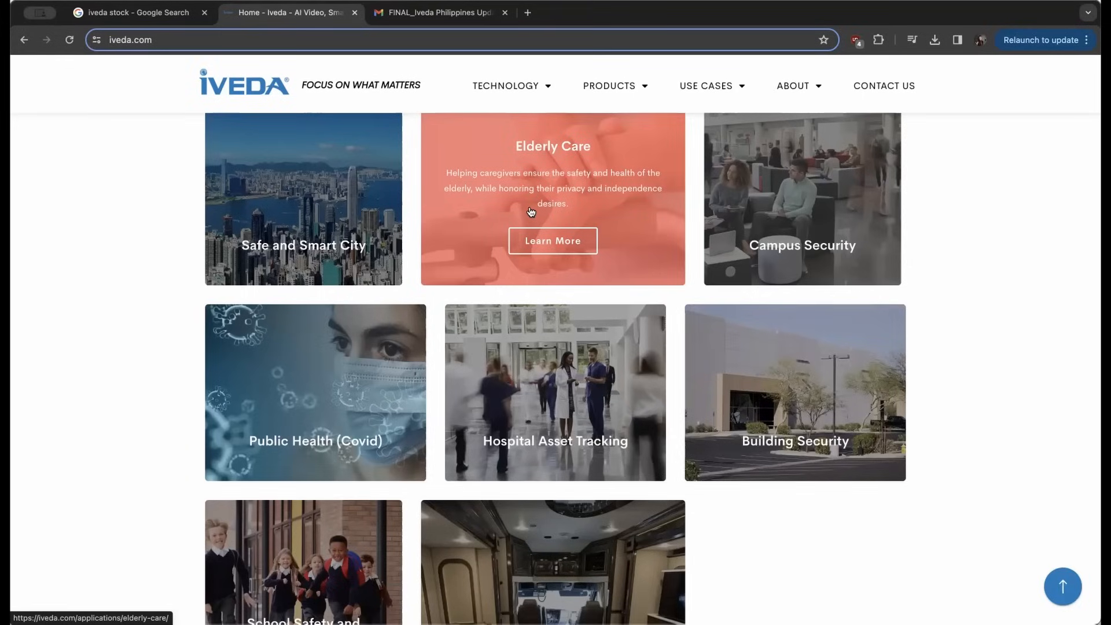
mouse_move(801, 265)
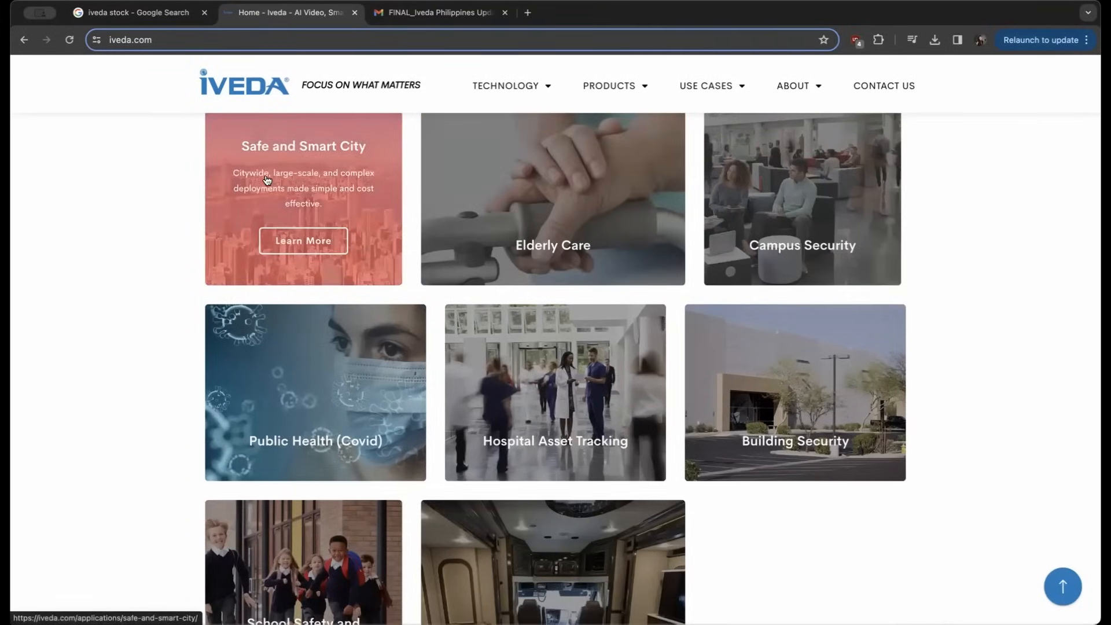
click(440, 12)
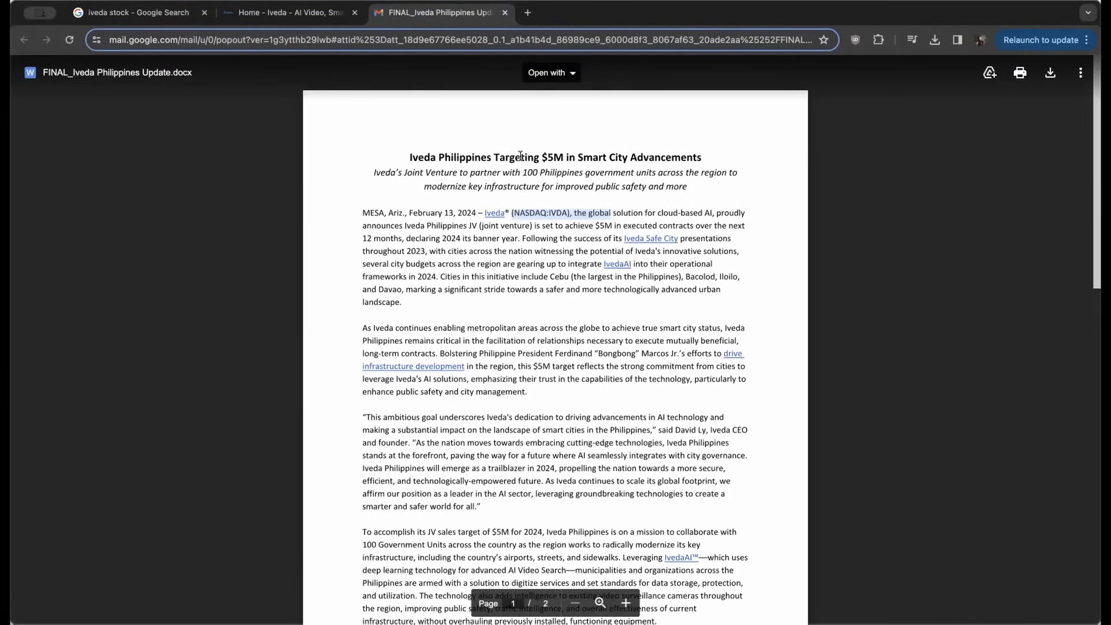
mouse_move(647, 228)
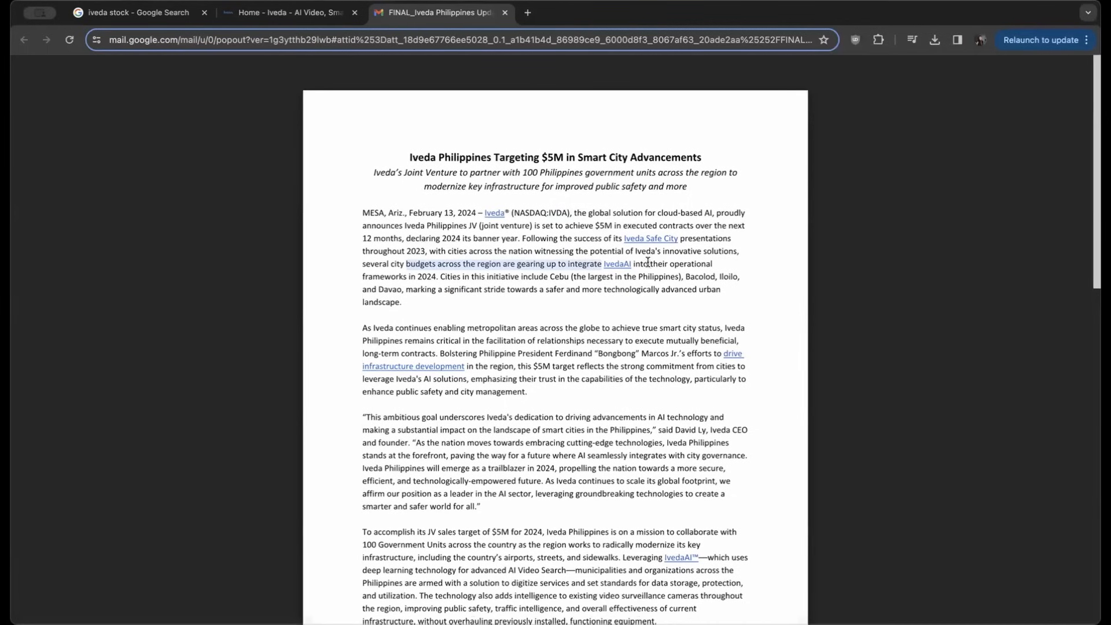
click(455, 279)
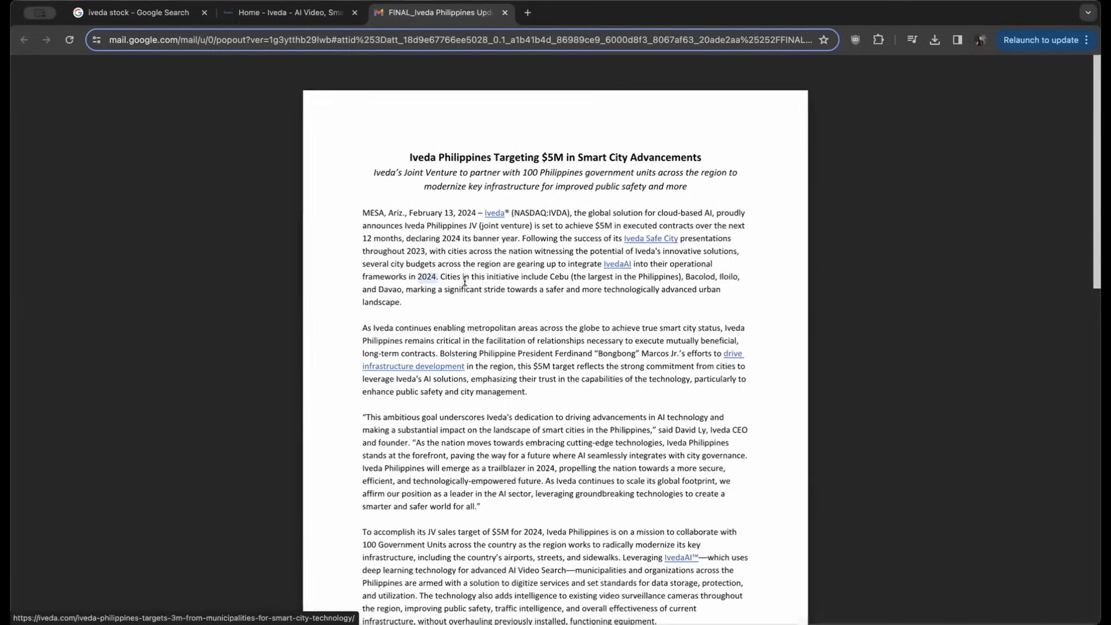
mouse_move(580, 282)
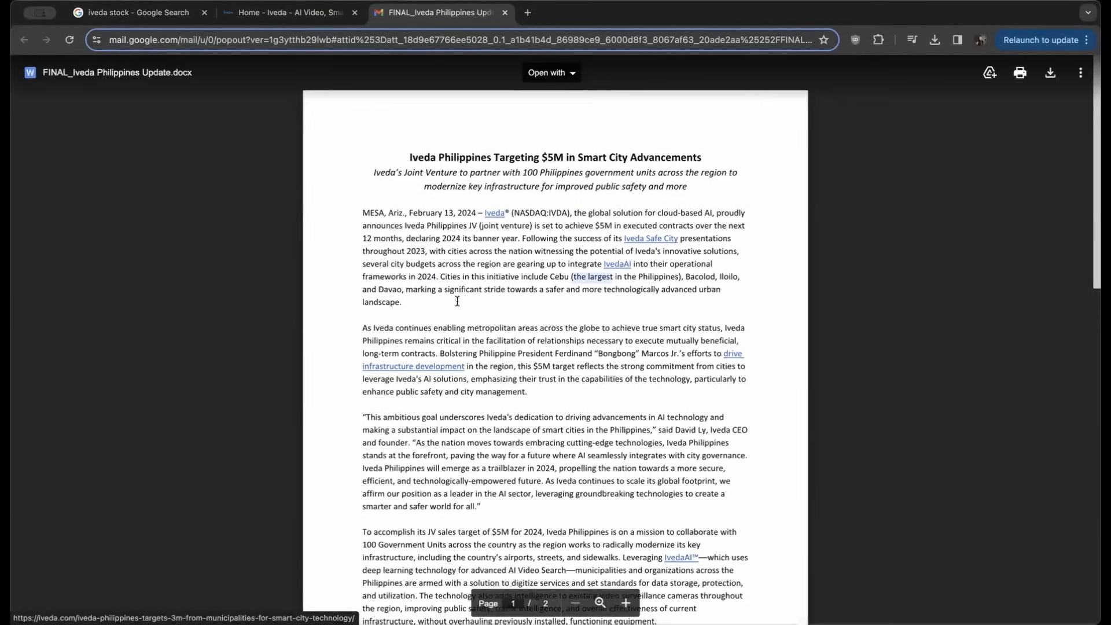
mouse_move(603, 294)
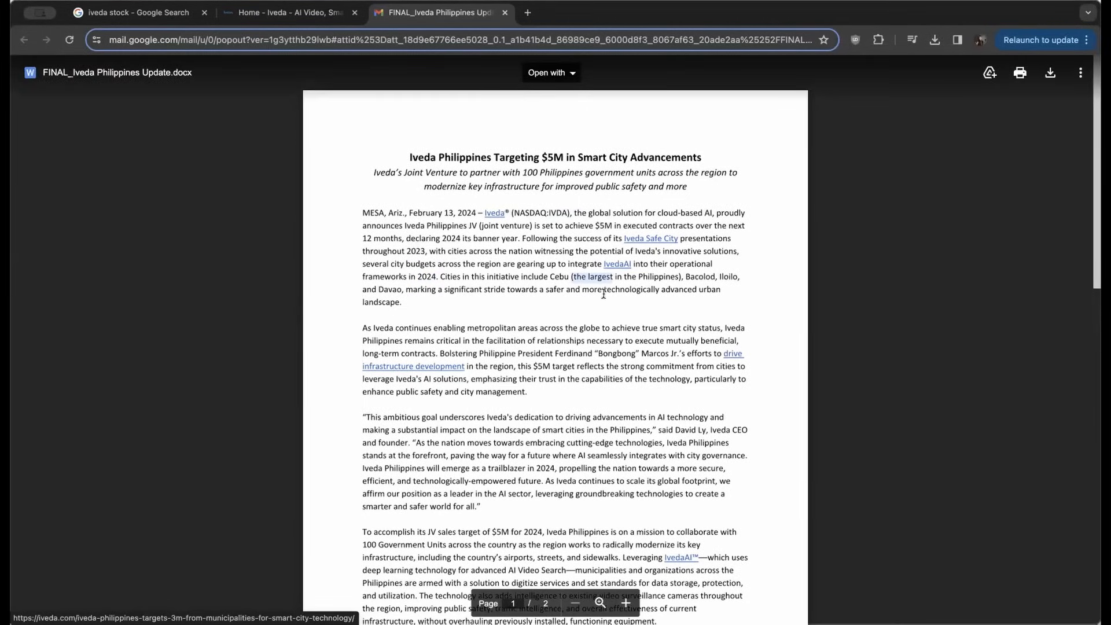
mouse_move(493, 309)
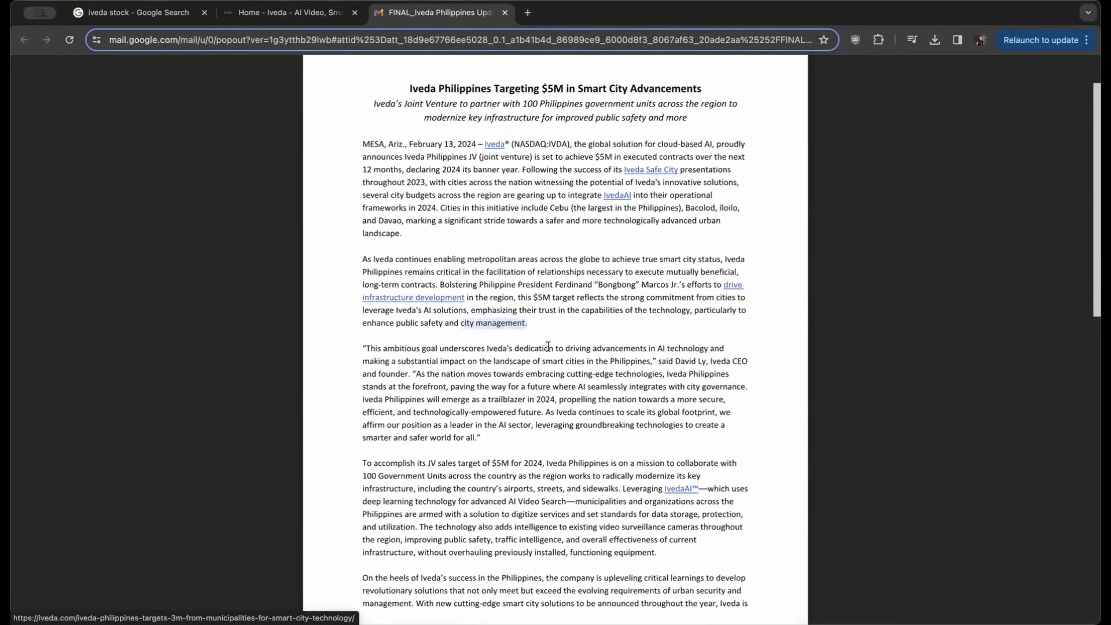
Step: Read the press release to page two's traffic-intelligence paragraphs, then return to Google's Iveda stock summary
scroll(down, 3)
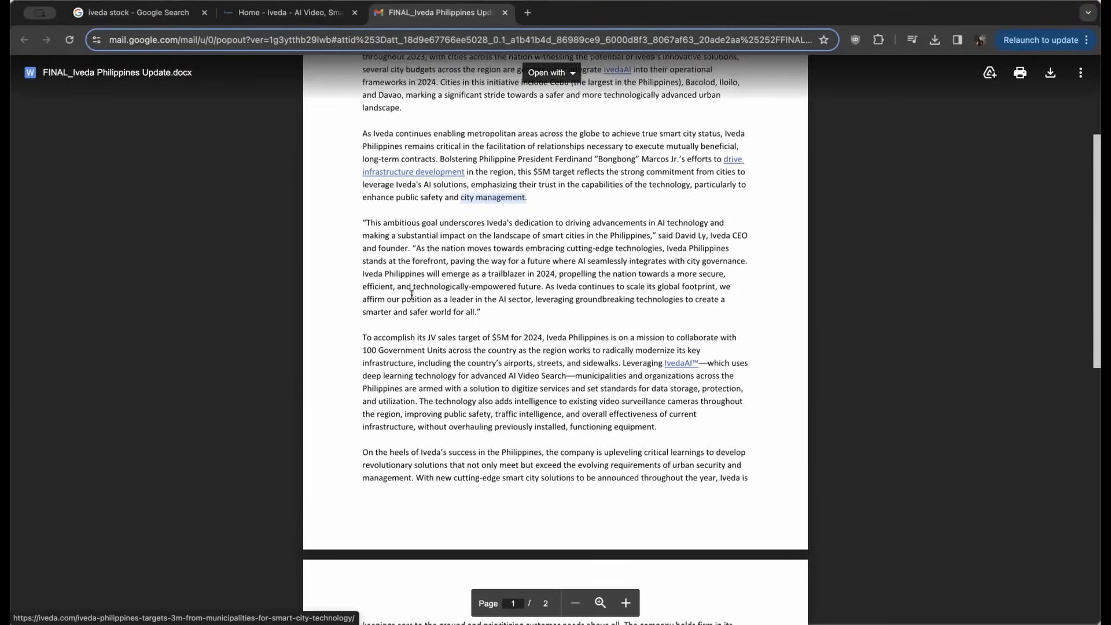
scroll(down, 3)
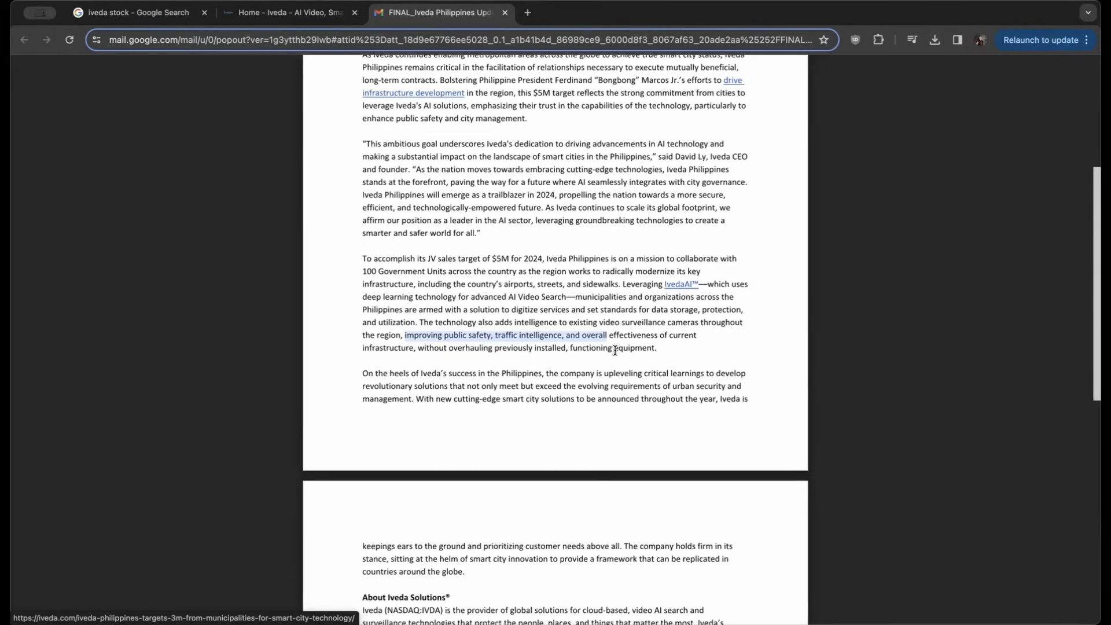
scroll(up, 3)
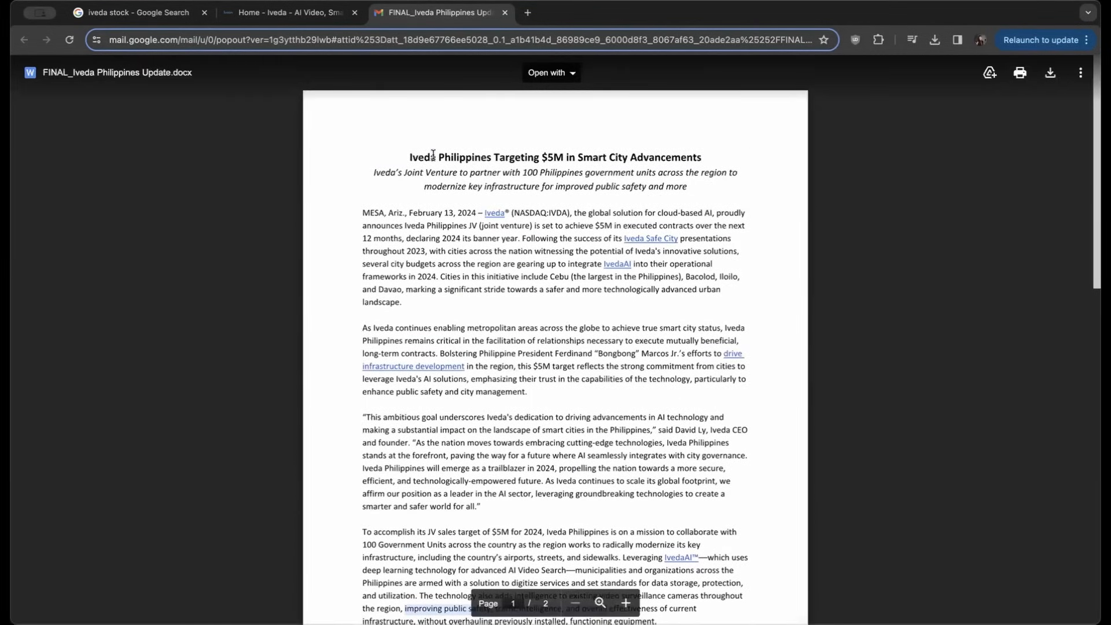
click(135, 12)
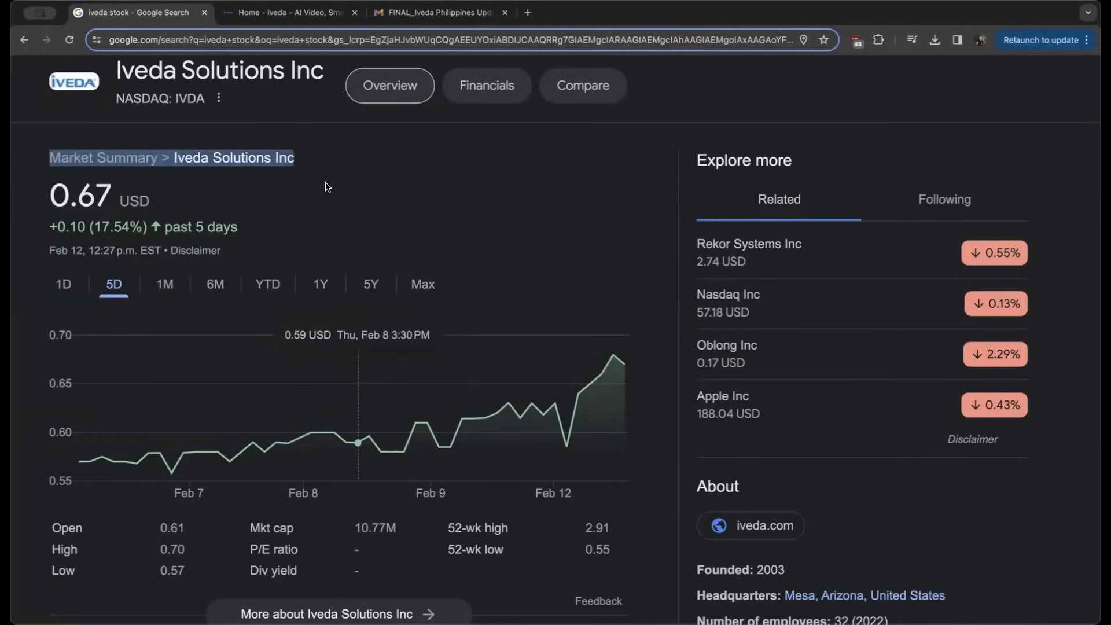
mouse_move(505, 238)
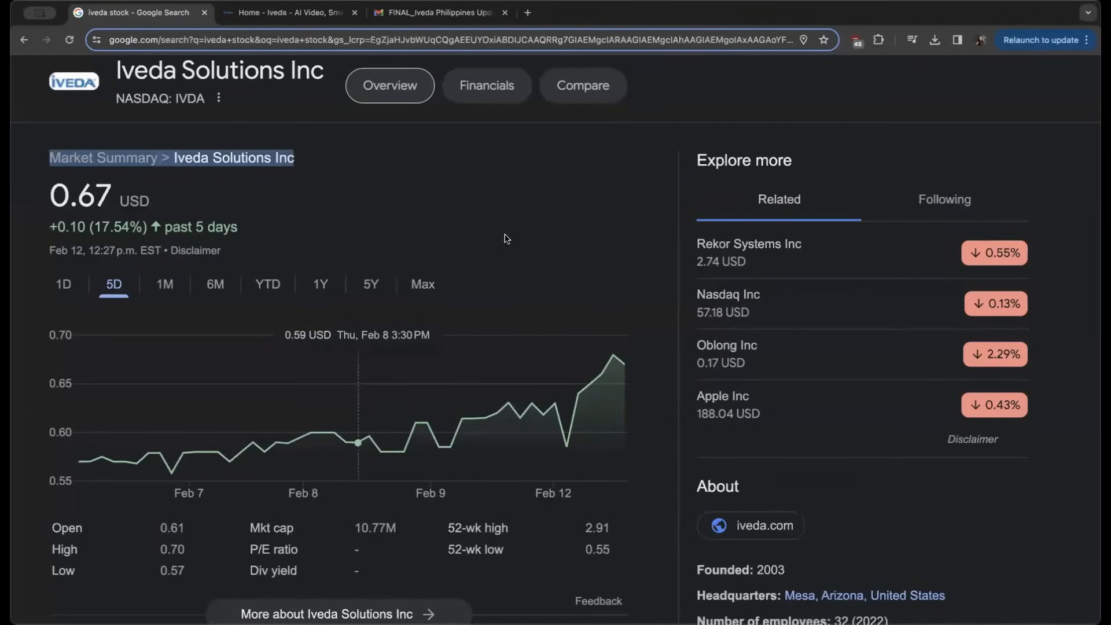
mouse_move(526, 272)
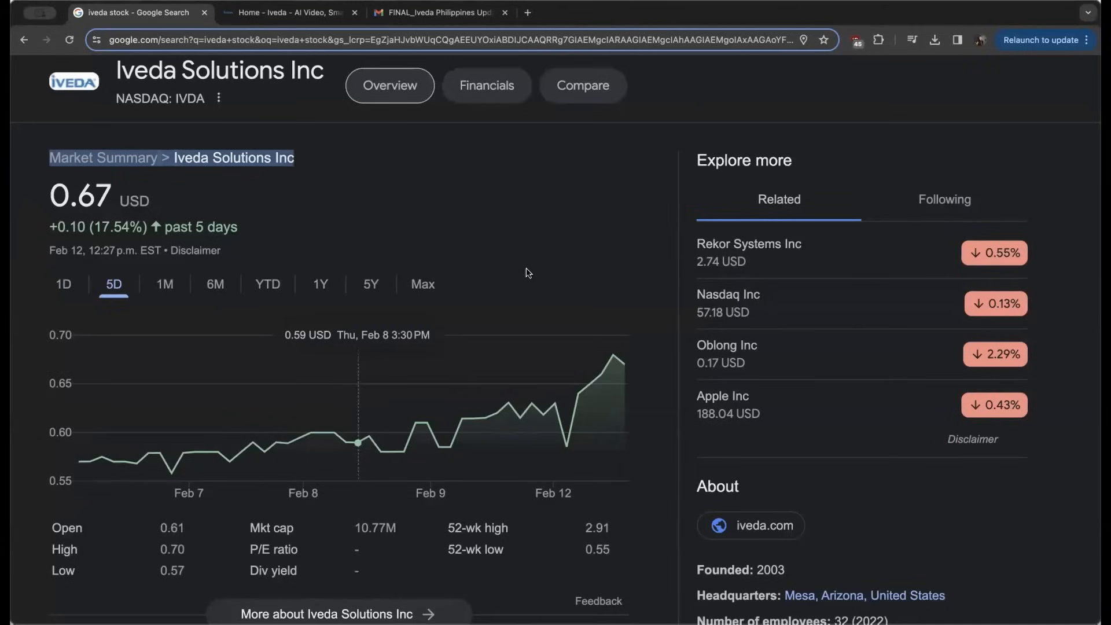